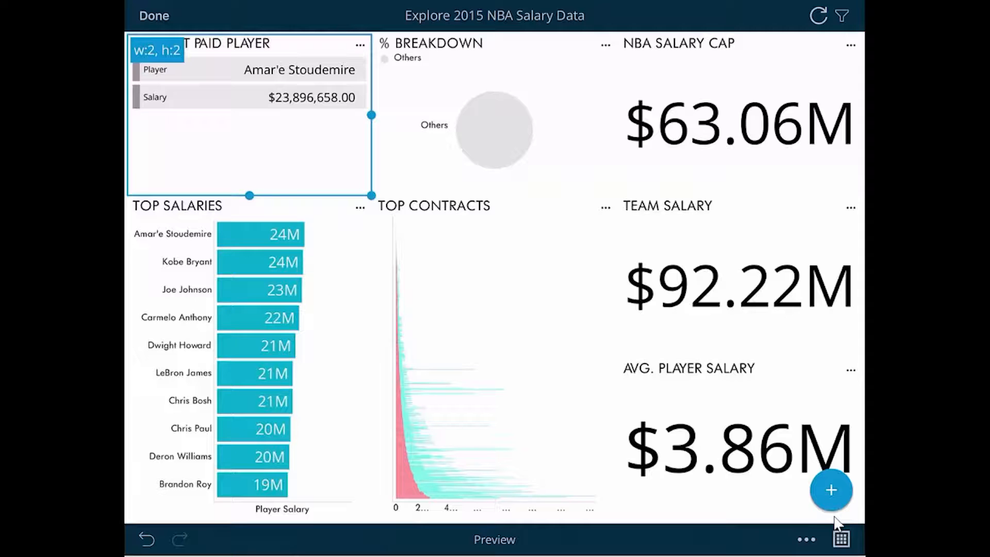
# Open the Top Contracts widget in the editor via its options menu
pyautogui.click(604, 208)
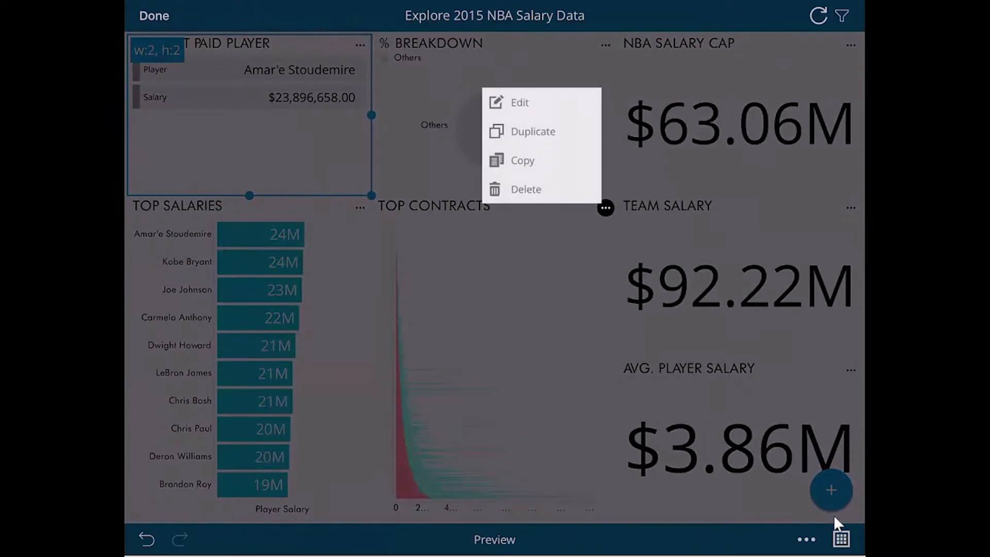
pyautogui.click(518, 102)
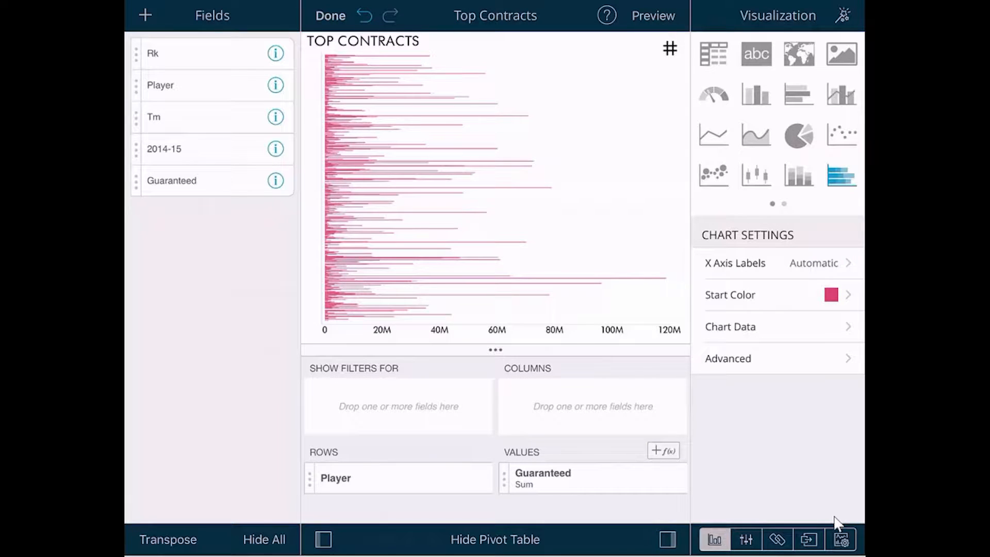
# Limit Sum of Guaranteed to the top 10, show as a column chart sorted ascending
pyautogui.click(566, 477)
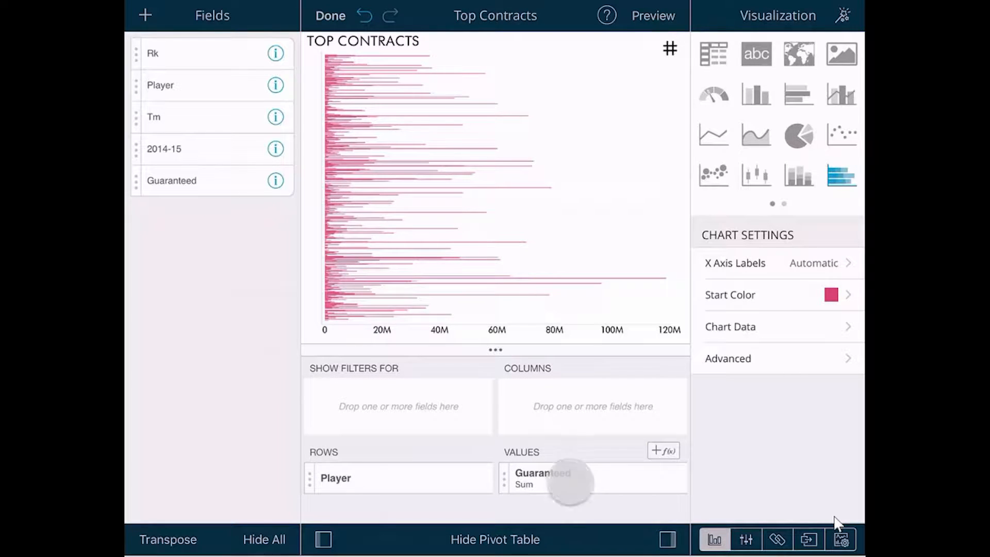
pyautogui.click(542, 477)
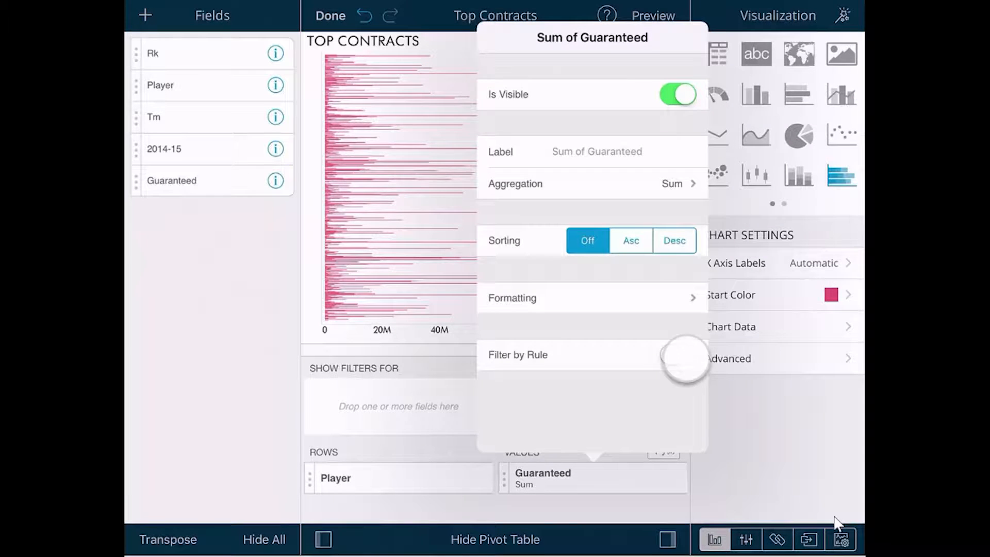
pyautogui.click(677, 354)
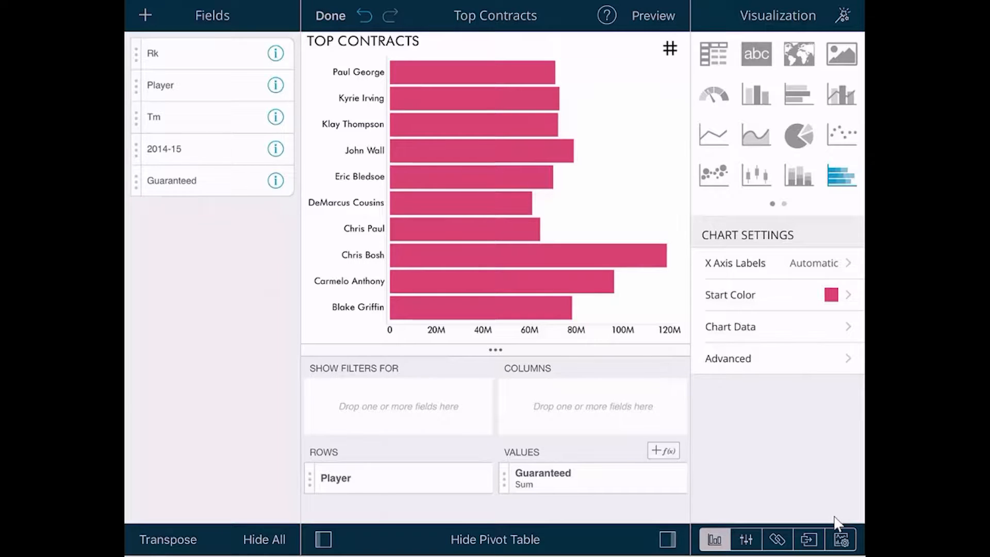
pyautogui.click(755, 94)
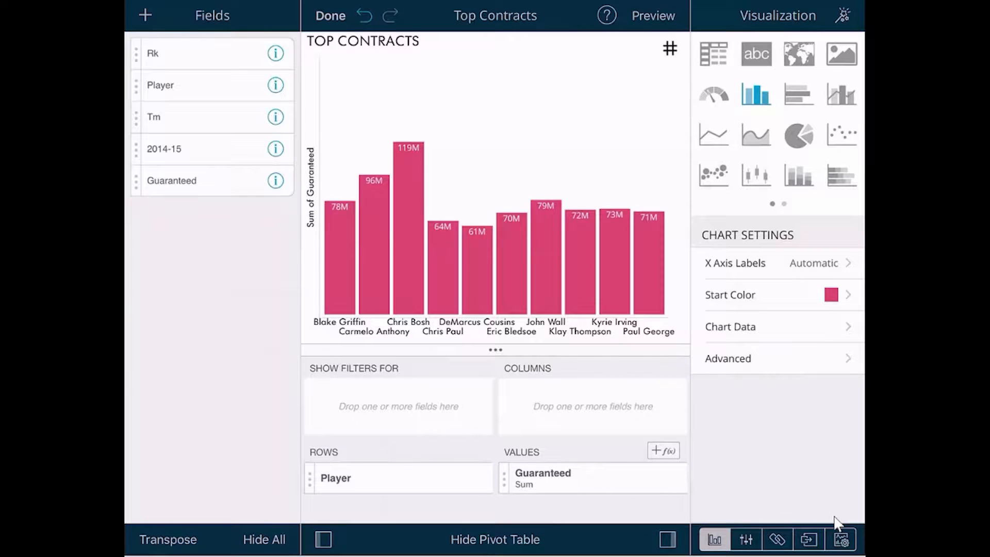
pyautogui.click(556, 477)
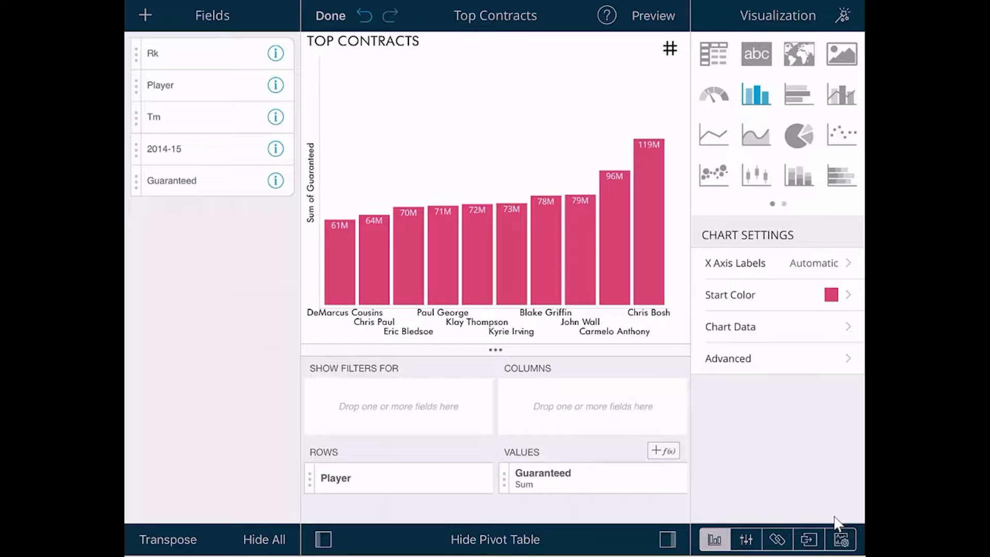
# Add Tm as a chart filter and apply the BOS team
pyautogui.click(187, 123)
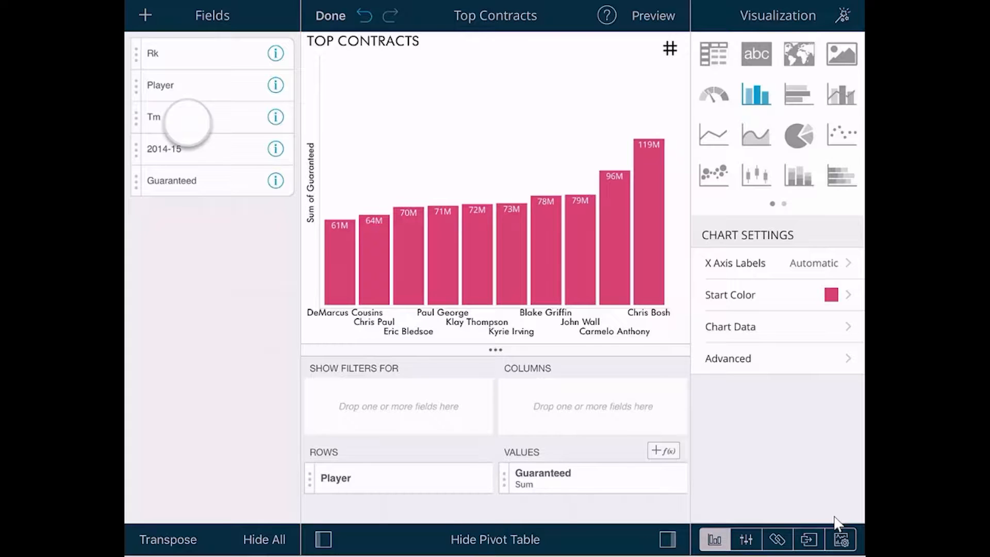
pyautogui.moveTo(154, 117); pyautogui.dragTo(398, 393)
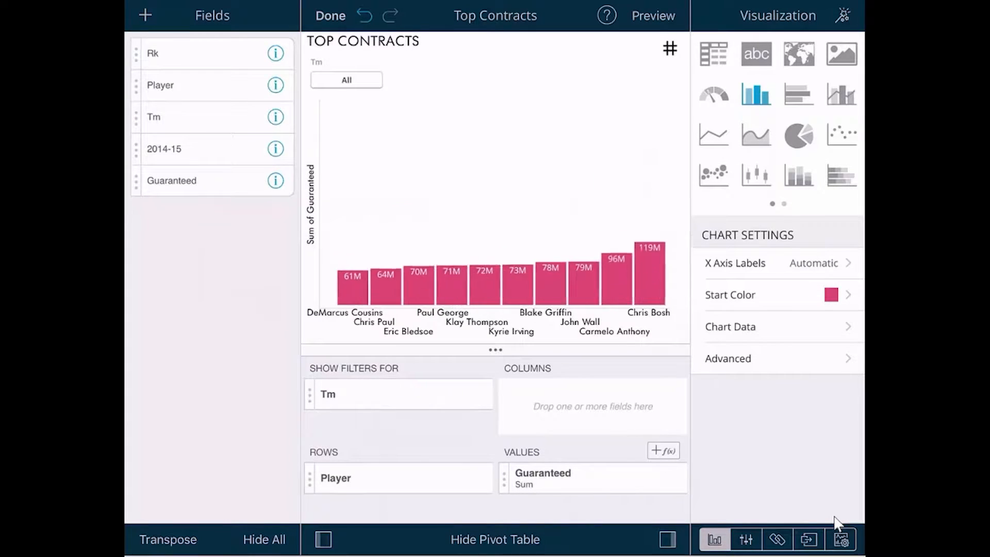
pyautogui.click(347, 79)
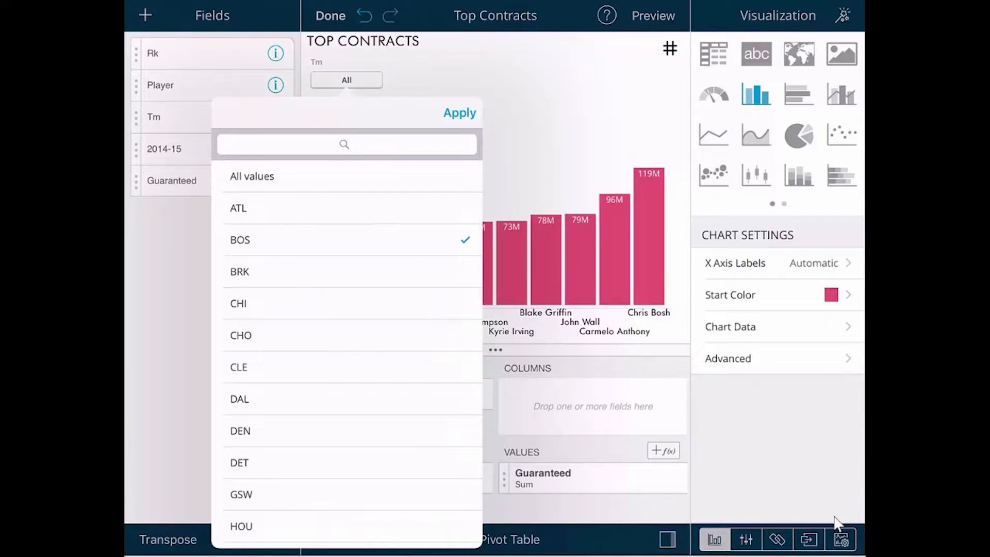
pyautogui.click(460, 113)
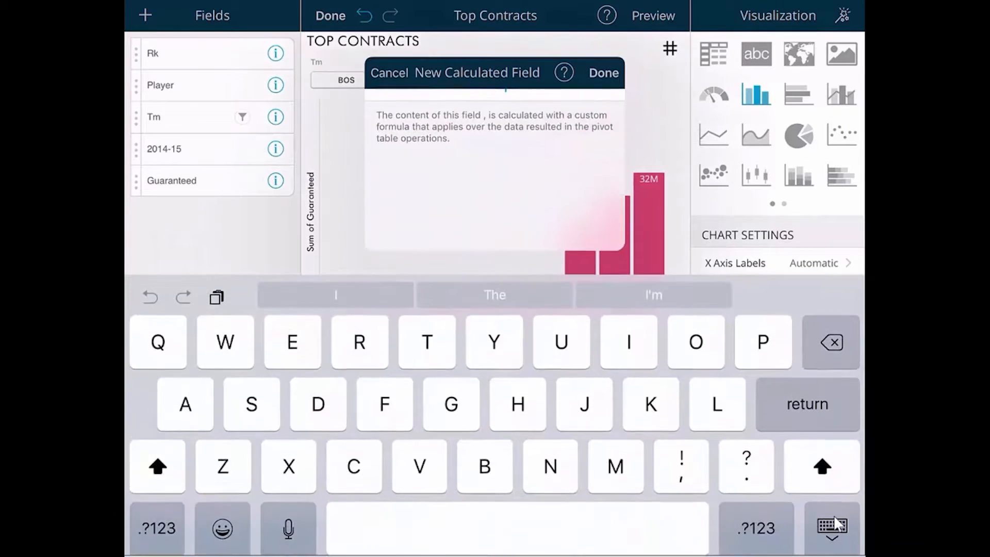
pyautogui.write('N')
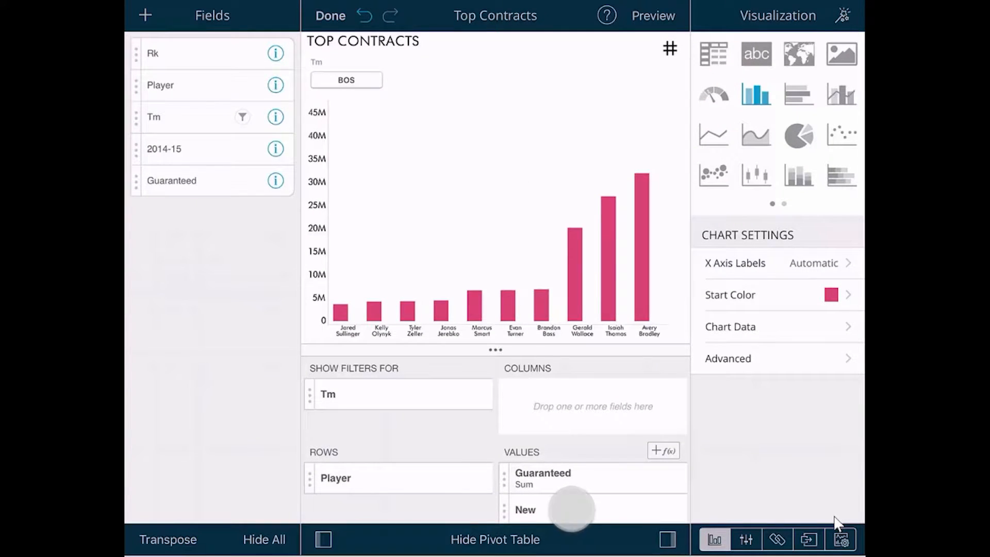
pyautogui.click(524, 510)
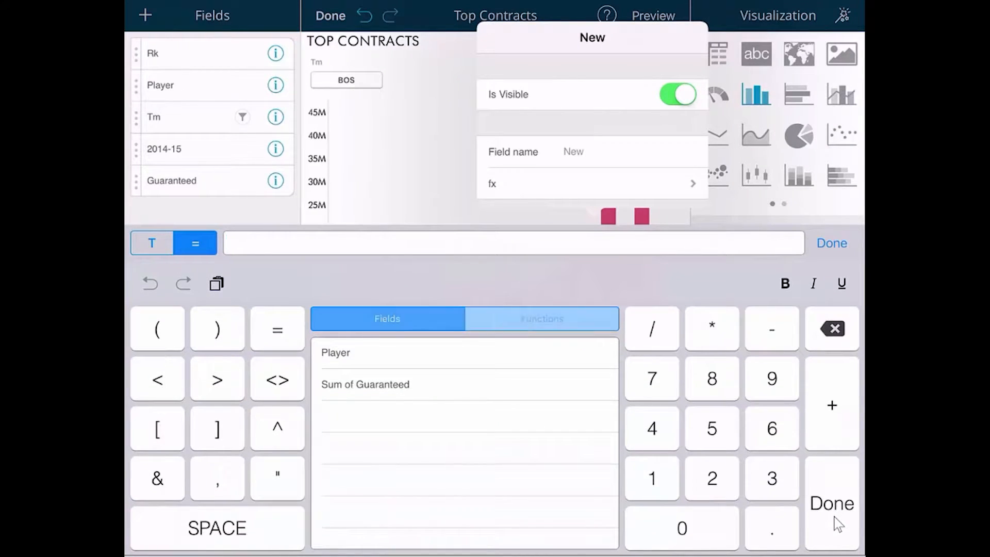
pyautogui.click(541, 319)
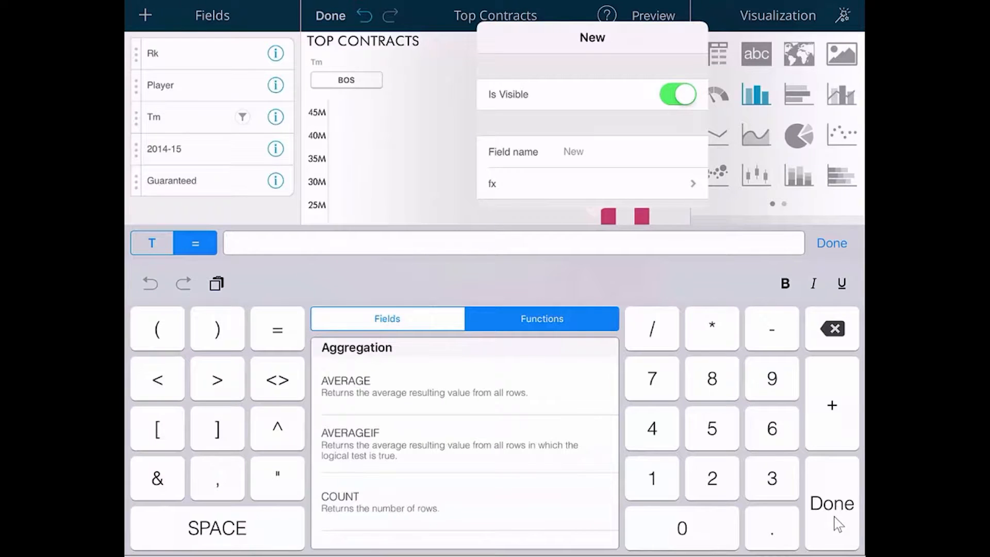
pyautogui.scroll(-3)
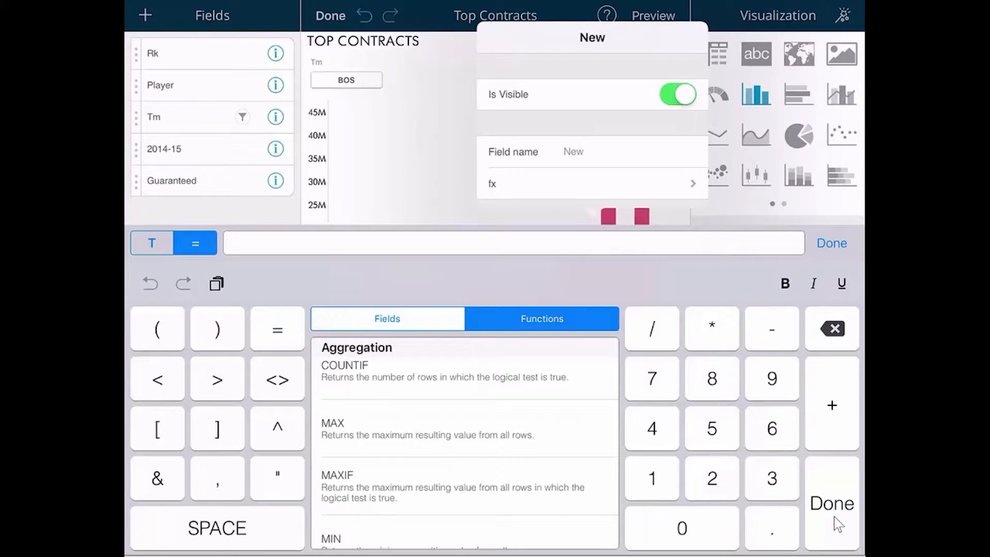
pyautogui.click(511, 243)
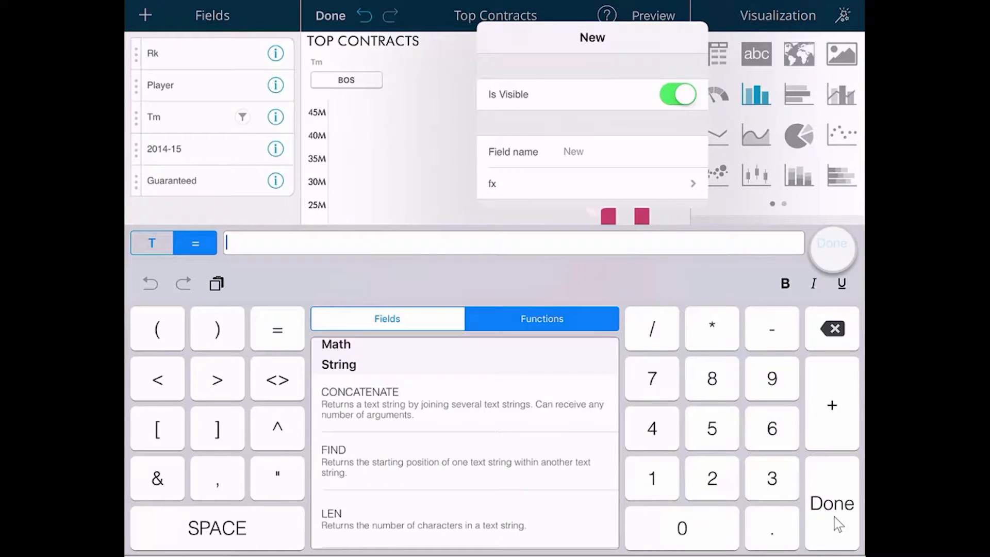
pyautogui.click(831, 242)
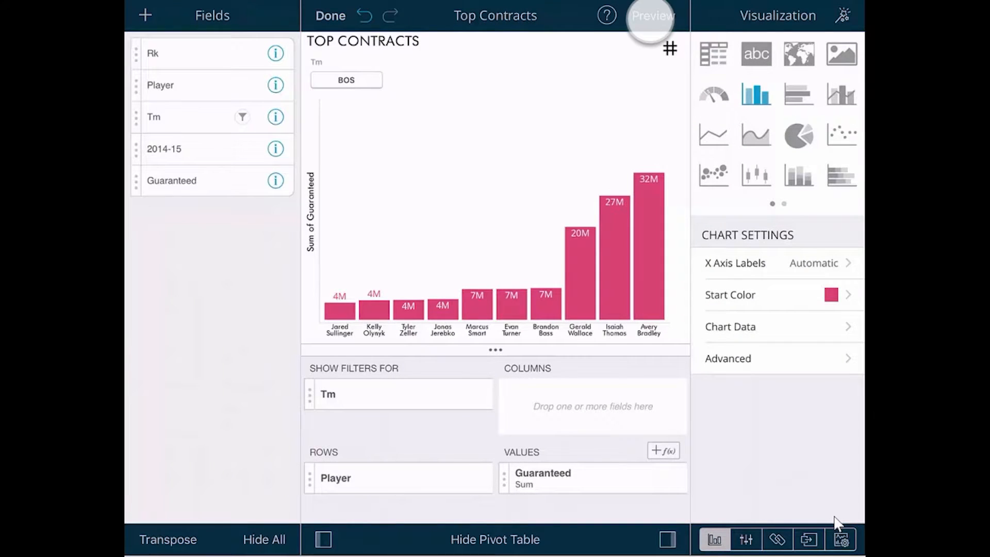
# Preview the chart full screen, then switch to a Gauge visualization of type Bullet Graph
pyautogui.click(651, 15)
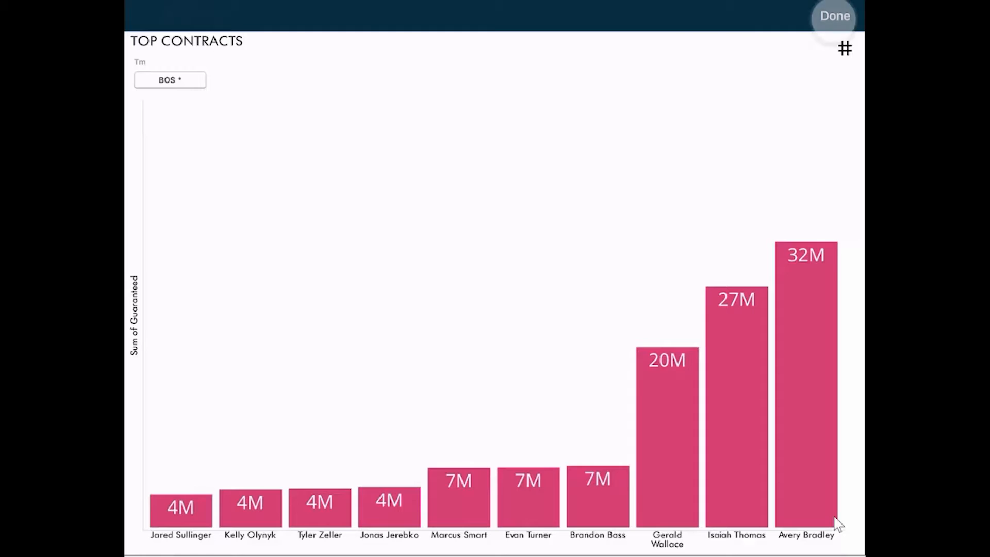
pyautogui.click(834, 15)
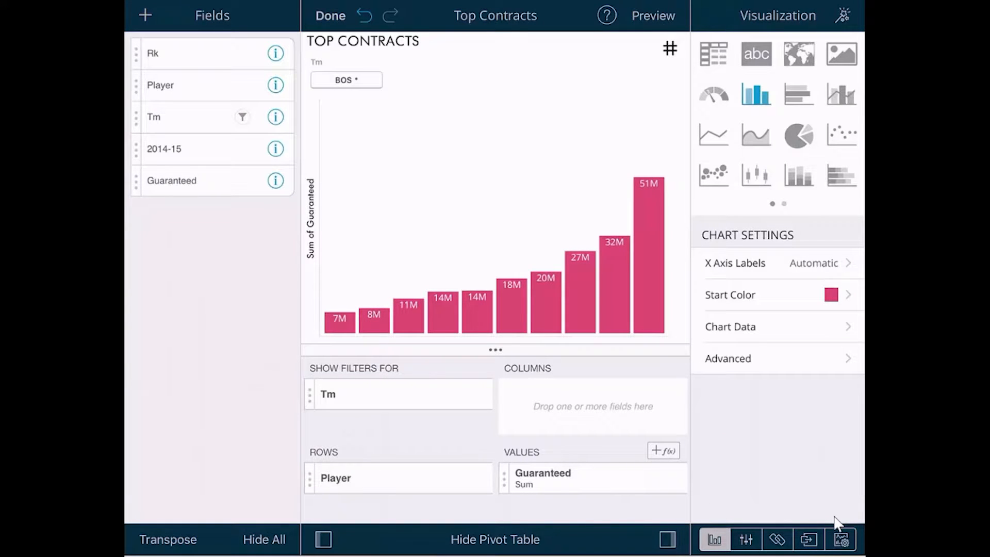
pyautogui.click(712, 94)
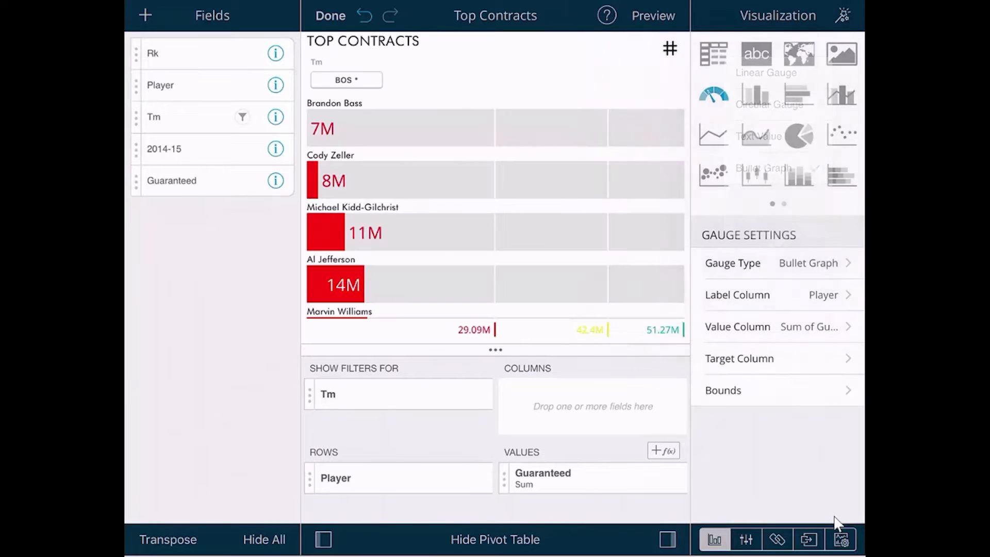
pyautogui.click(723, 389)
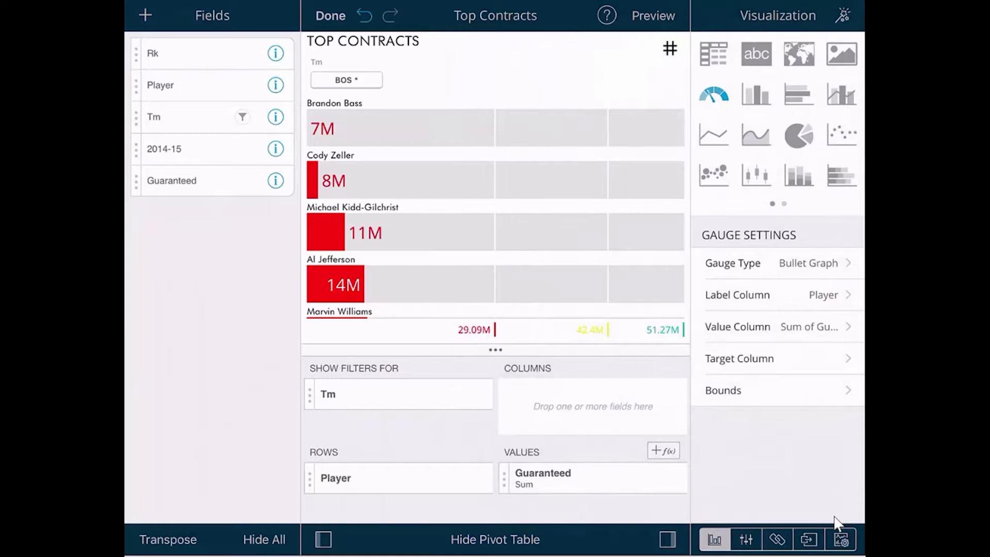
# Try Column, Bar, Line, Area and stacked bar styles for the guaranteed sums
pyautogui.click(755, 94)
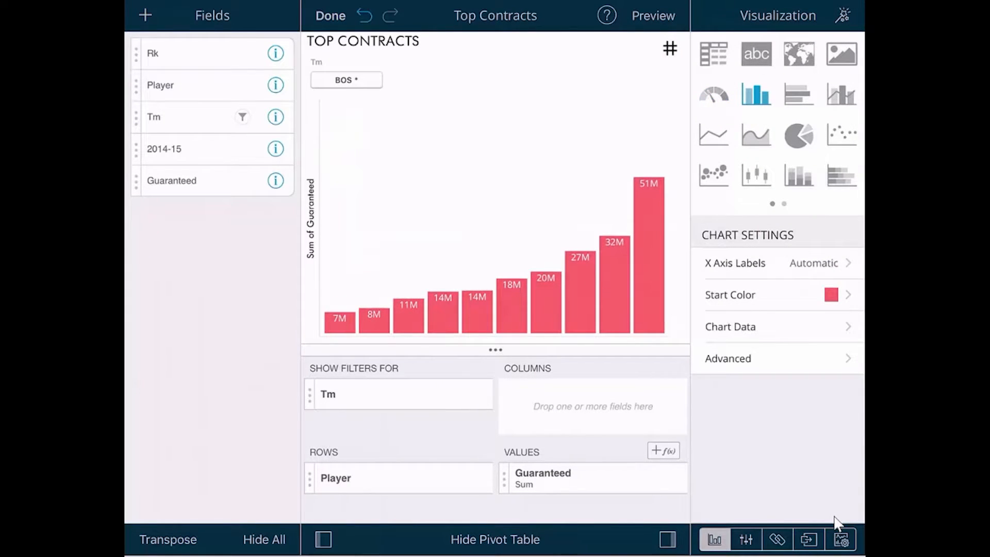
pyautogui.click(797, 94)
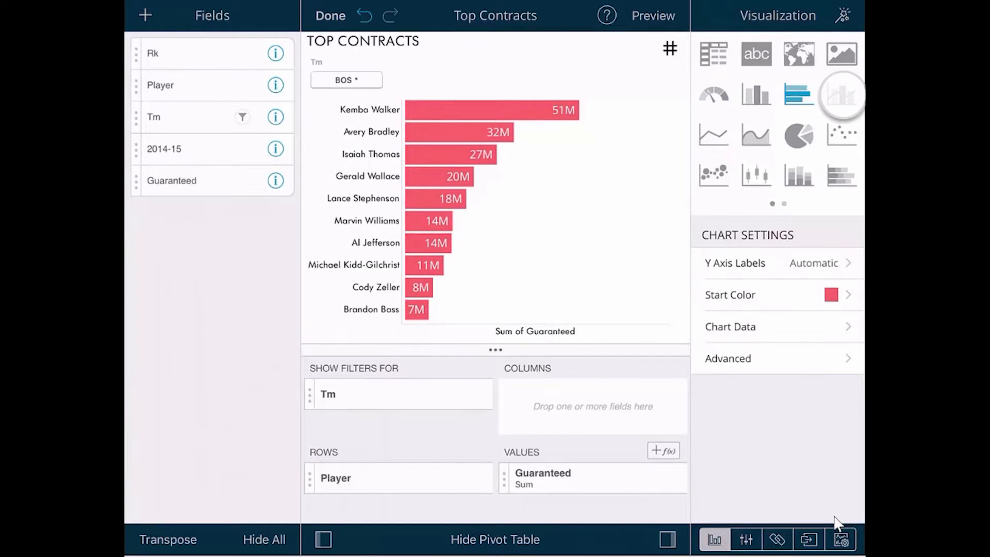
pyautogui.click(840, 94)
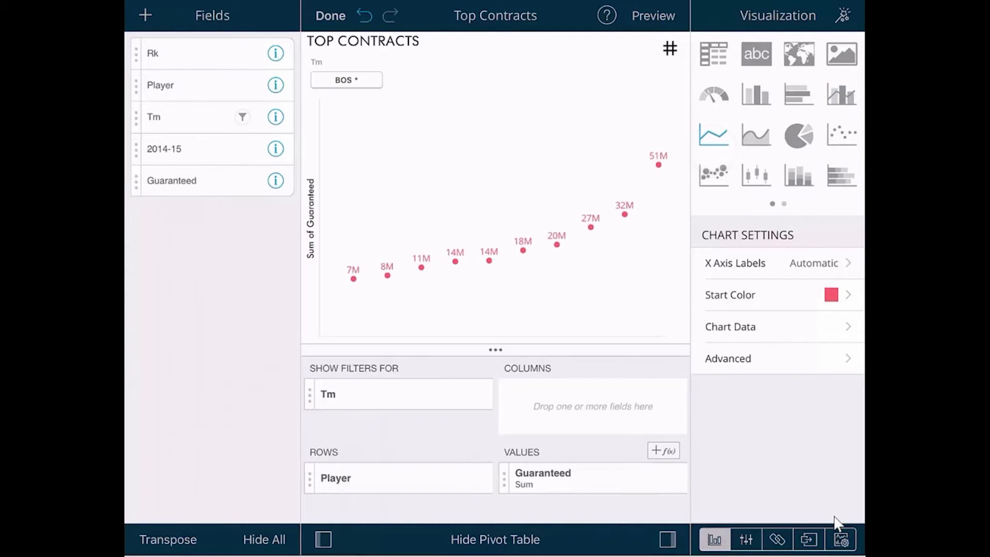
pyautogui.click(756, 135)
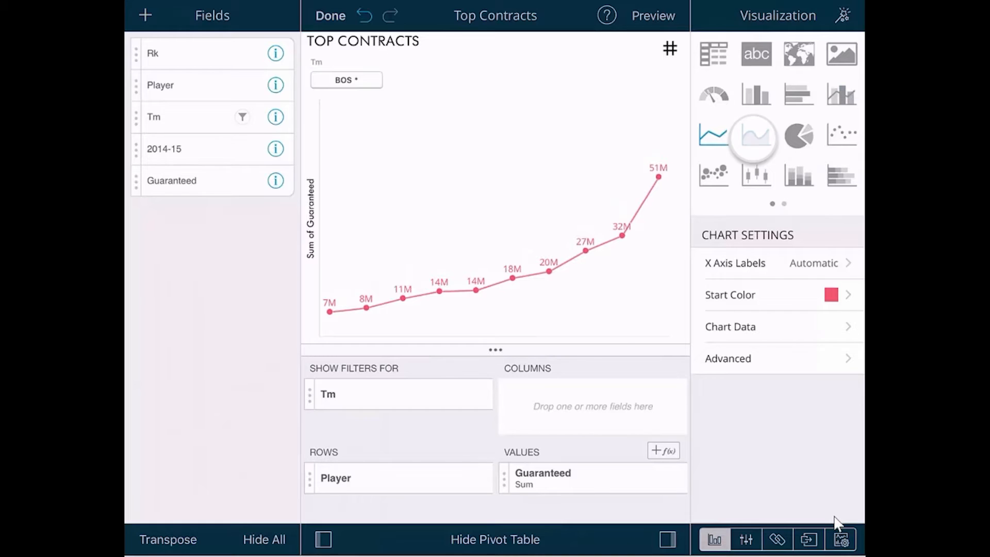
pyautogui.click(798, 134)
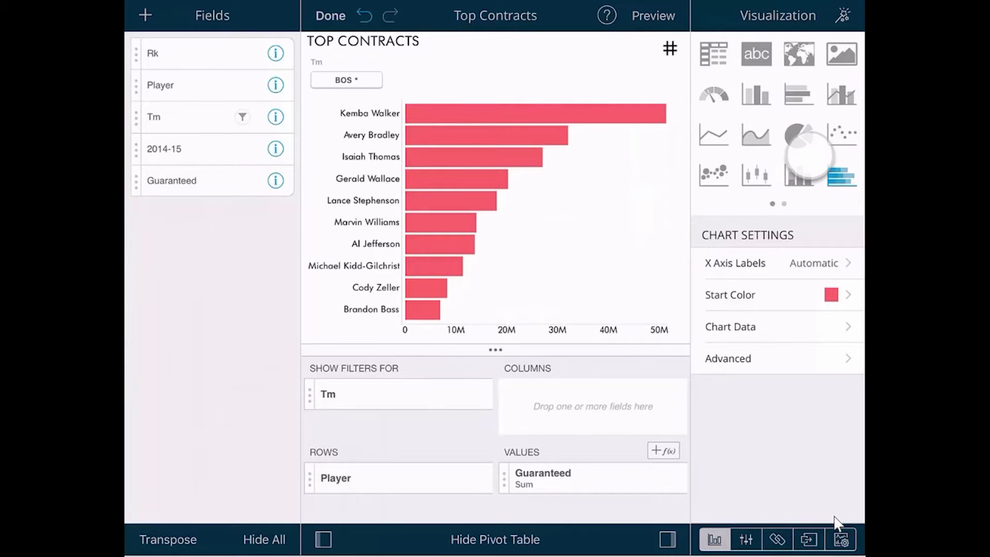
# Use the Bar chart with value labels and set Start Color to the magenta swatch
pyautogui.click(798, 94)
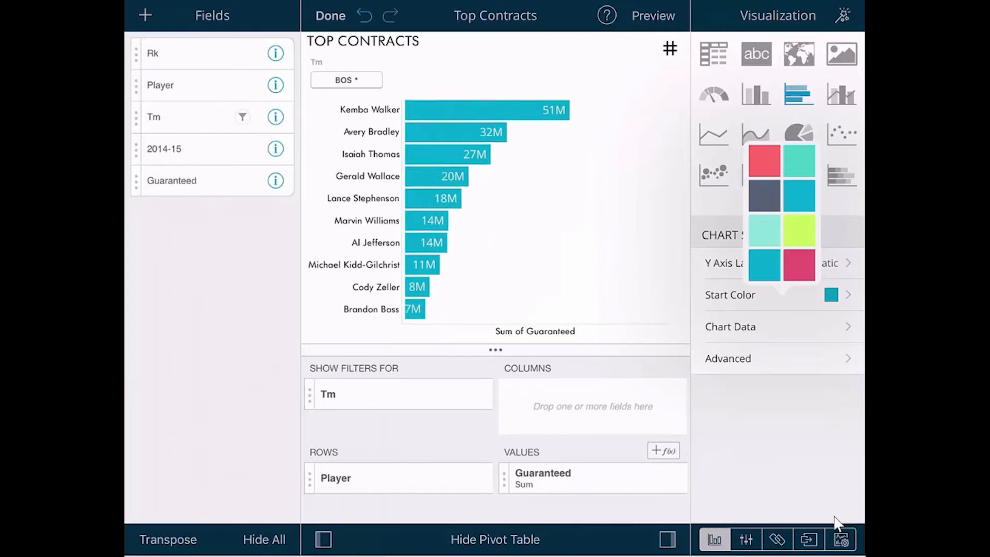
pyautogui.click(798, 265)
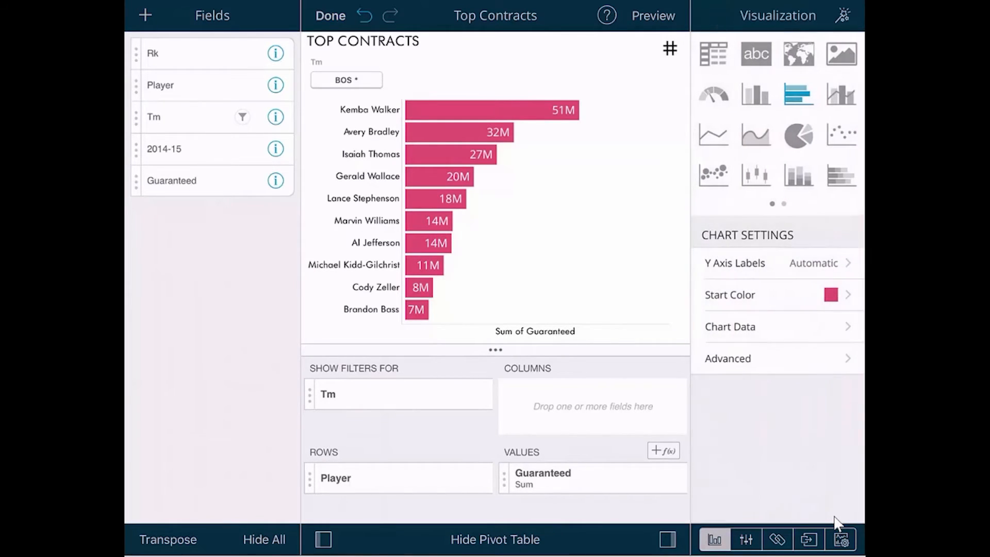
pyautogui.click(745, 539)
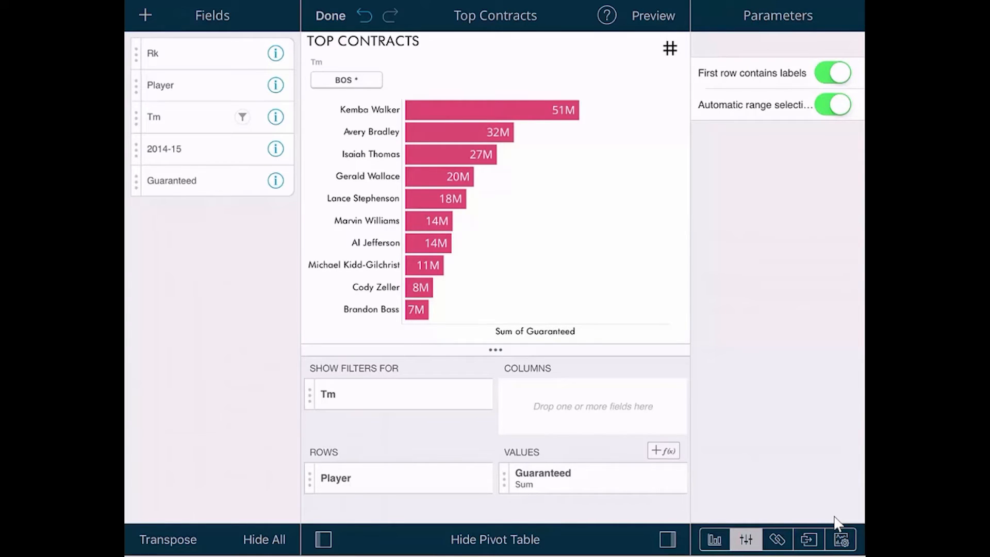
# Turn off Automatic range selection and set the data range to cells A1:E21
pyautogui.click(832, 106)
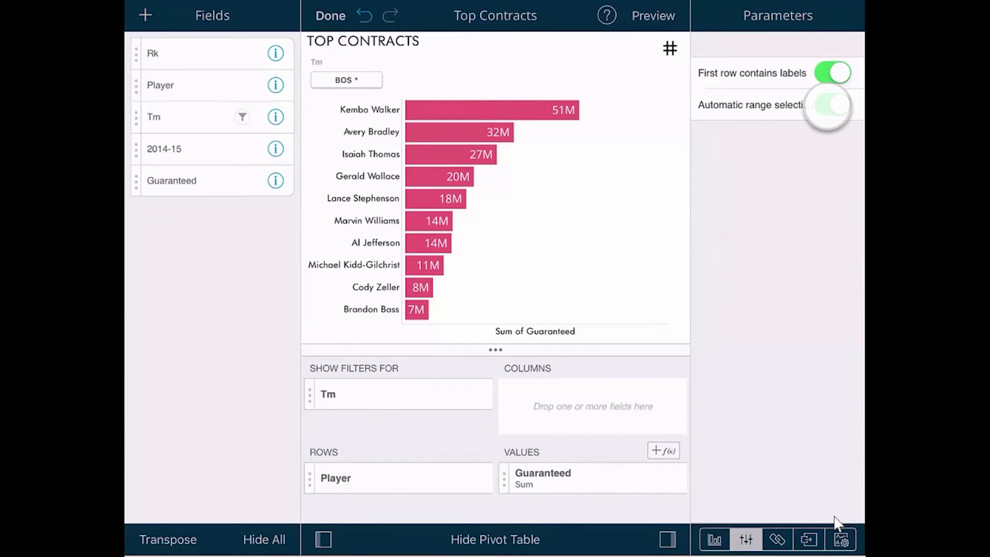
pyautogui.click(832, 105)
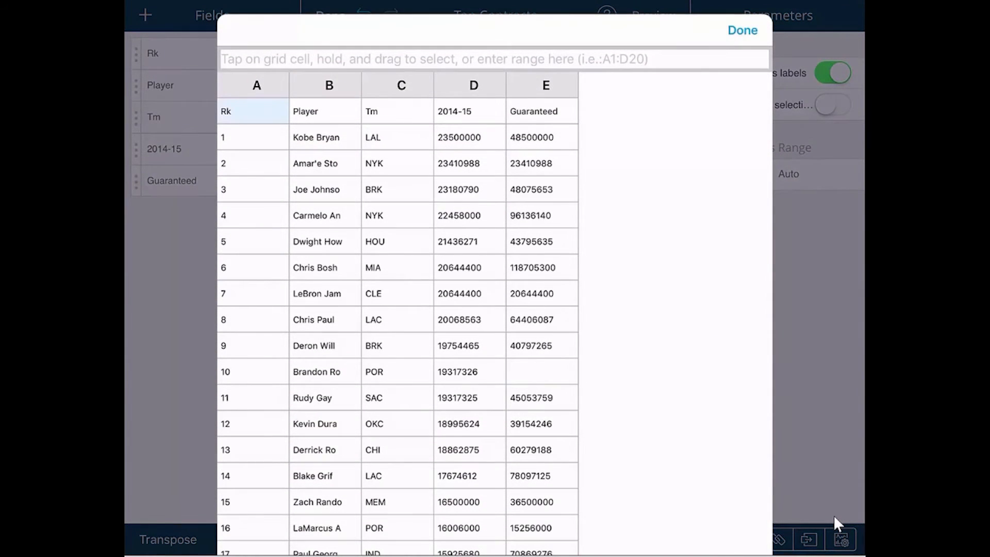
pyautogui.click(257, 111)
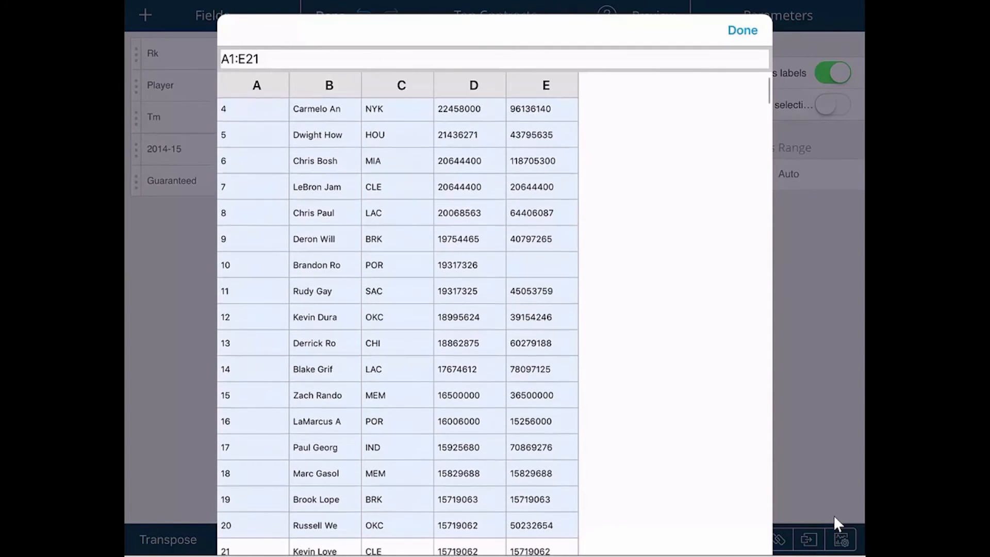
pyautogui.click(741, 30)
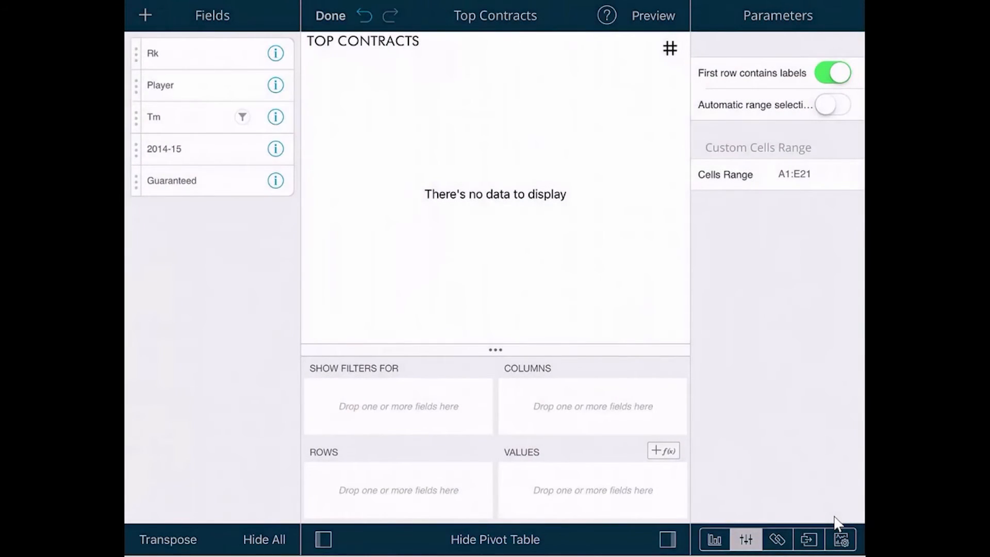
# Re-enable Automatic range selection, then view the Actions and General settings
pyautogui.click(832, 104)
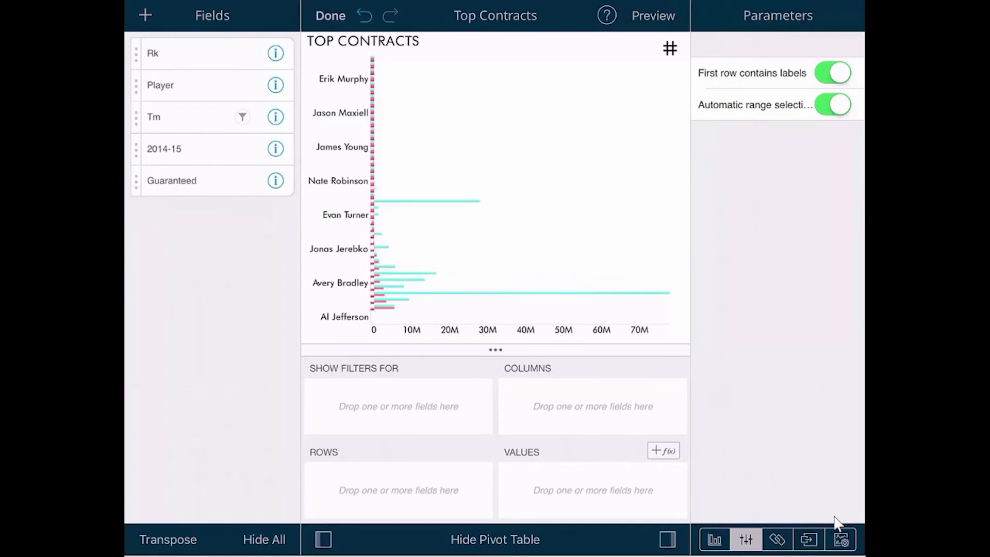
pyautogui.click(776, 539)
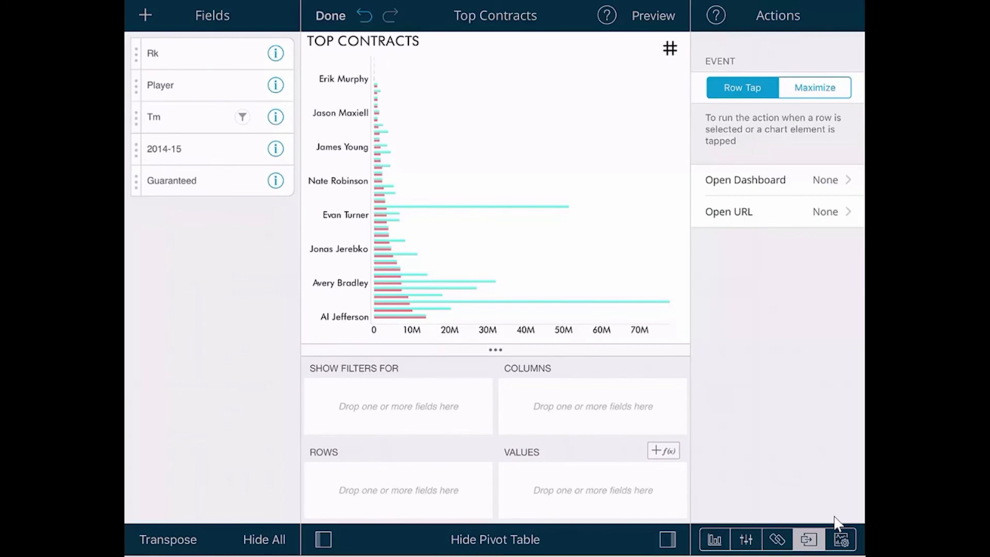
pyautogui.click(841, 539)
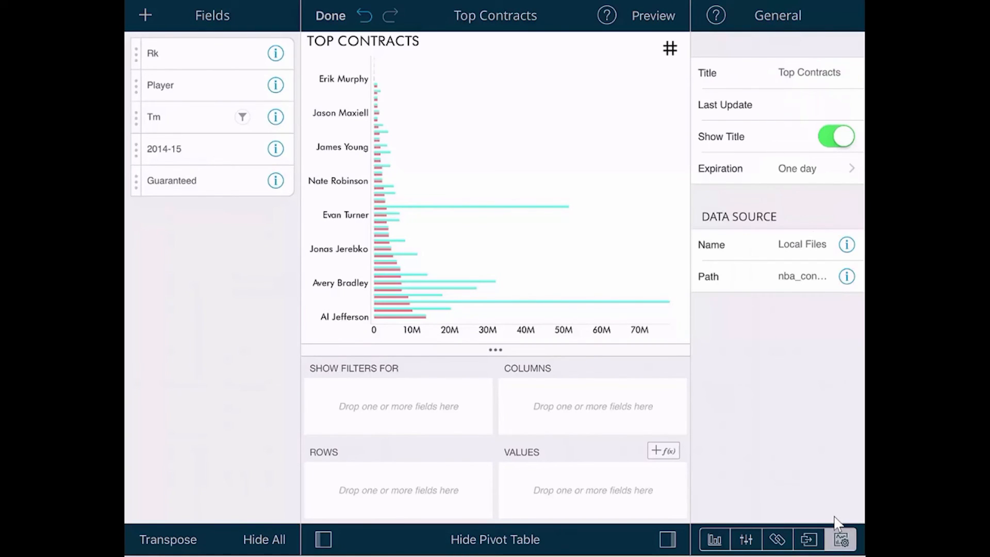